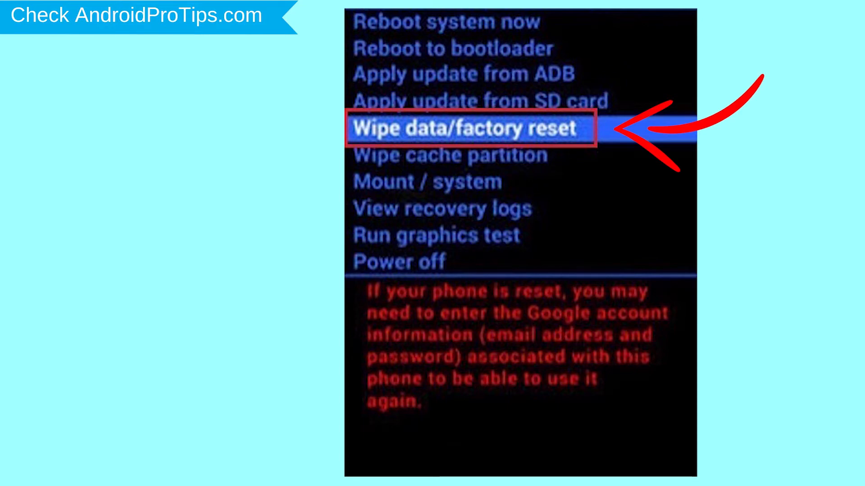
Launch Chrome from the desktop shortcut and search for 'google find my device'.
{"action": "left_click", "coordinate": [469, 129]}
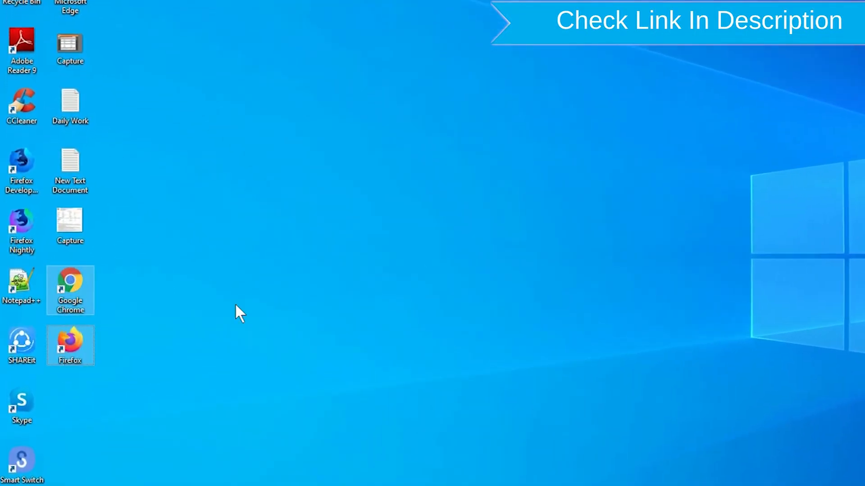
{"action": "mouse_move", "coordinate": [70, 346]}
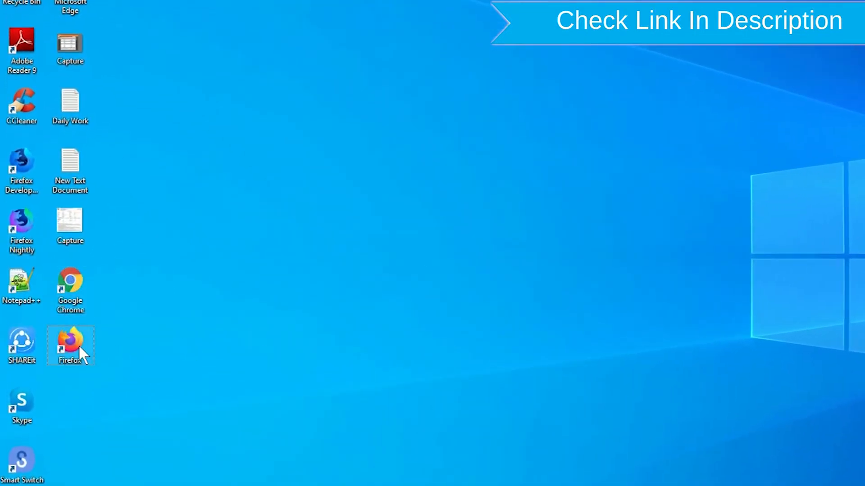
{"action": "right_click", "coordinate": [70, 345]}
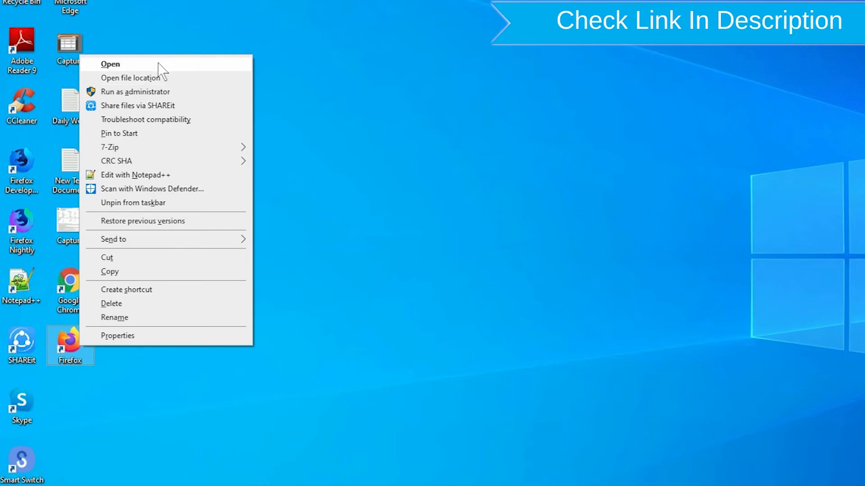
{"action": "left_click", "coordinate": [110, 64]}
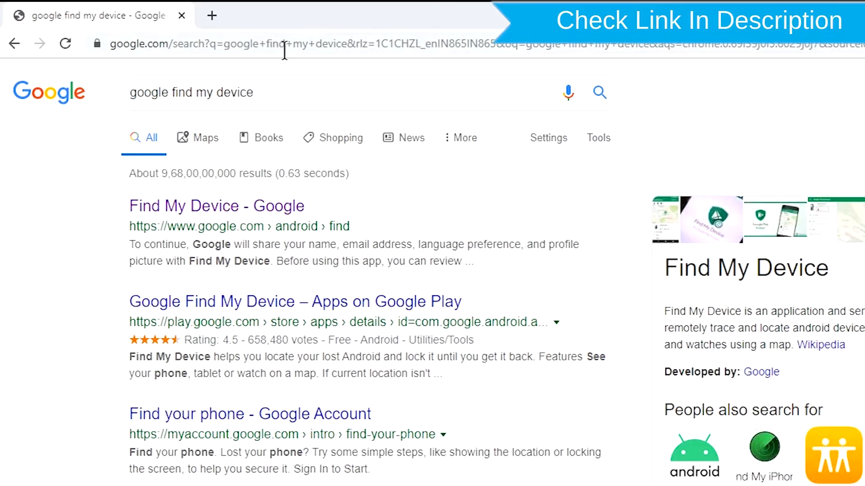
{"action": "mouse_move", "coordinate": [249, 215]}
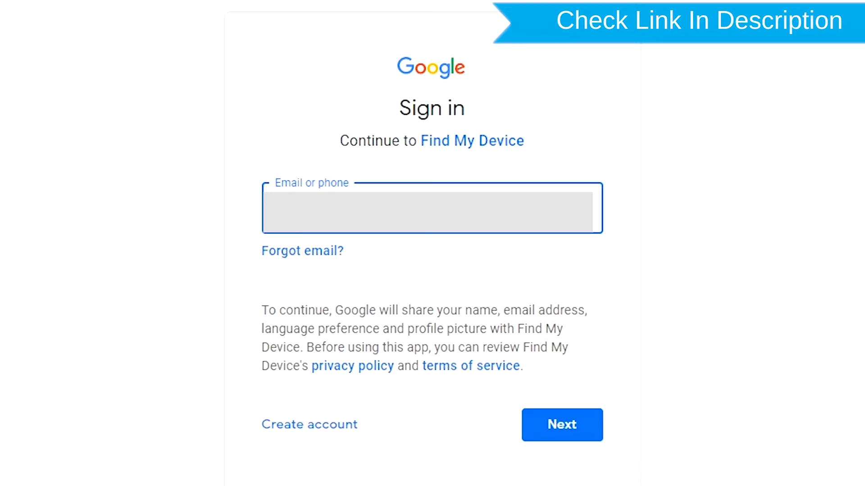
Sign in with the account email and password to reach Find My Device.
{"action": "left_click", "coordinate": [561, 425]}
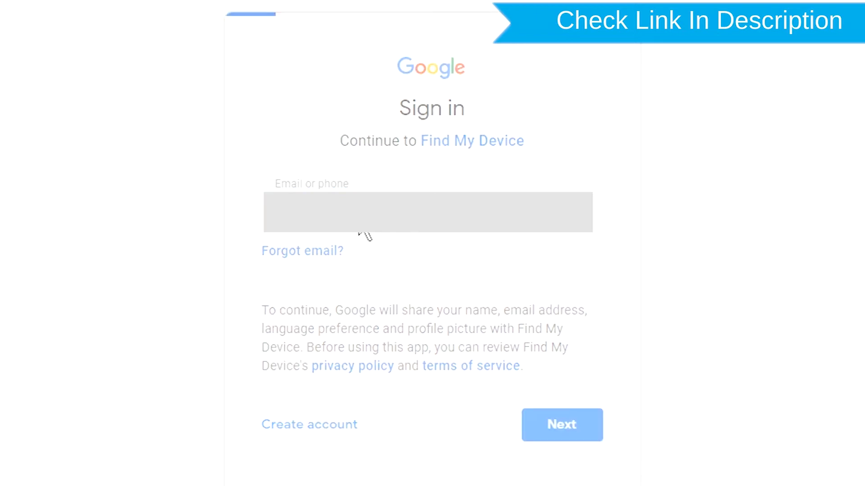
{"action": "left_click", "coordinate": [561, 425]}
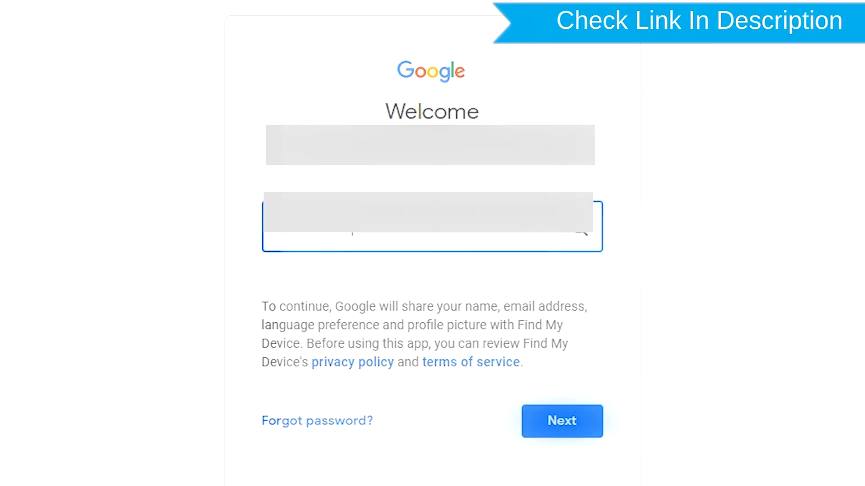
{"action": "left_click", "coordinate": [561, 422]}
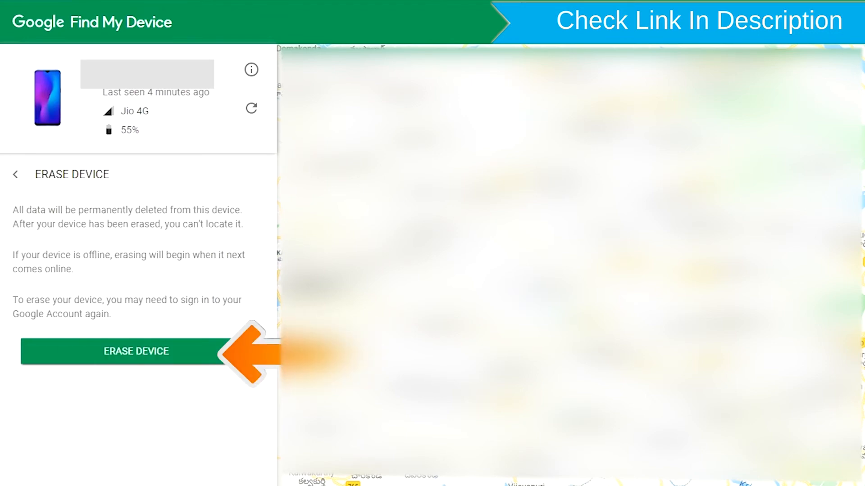
{"action": "mouse_move", "coordinate": [160, 358]}
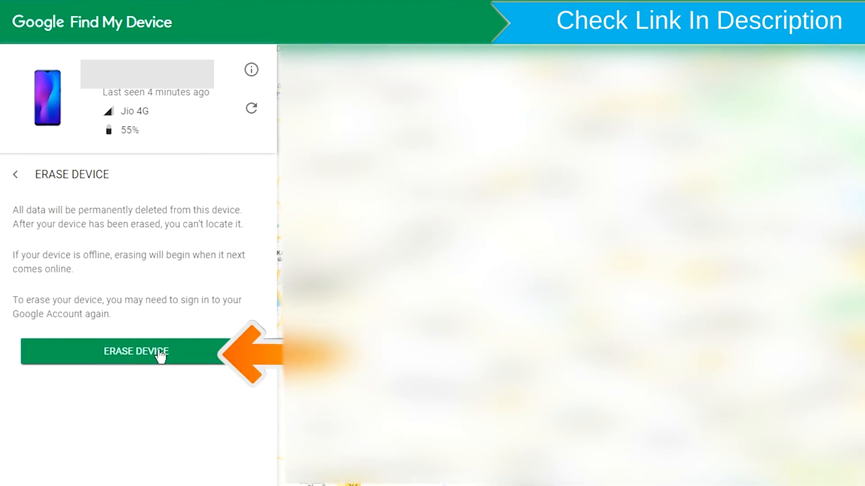
Choose ERASE DEVICE for the phone, prompting a re-authentication request.
{"action": "left_click", "coordinate": [136, 352]}
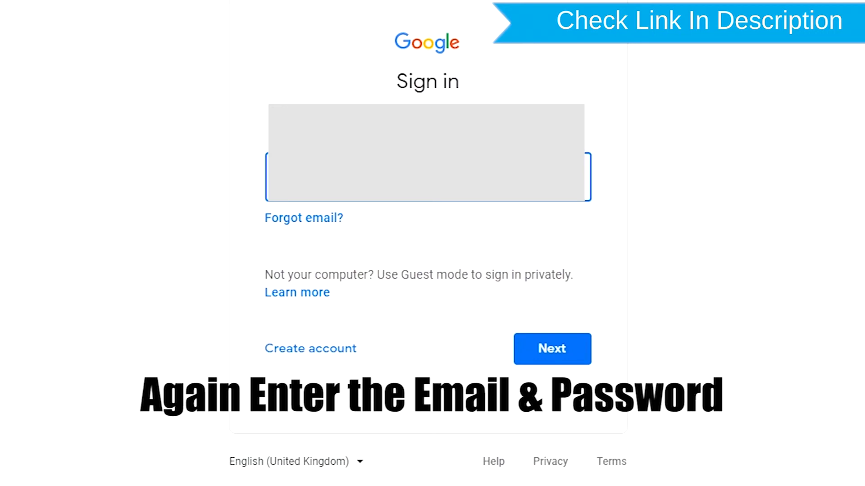
Re-verify with email and password, then confirm permanently erasing the phone.
{"action": "left_click", "coordinate": [551, 349]}
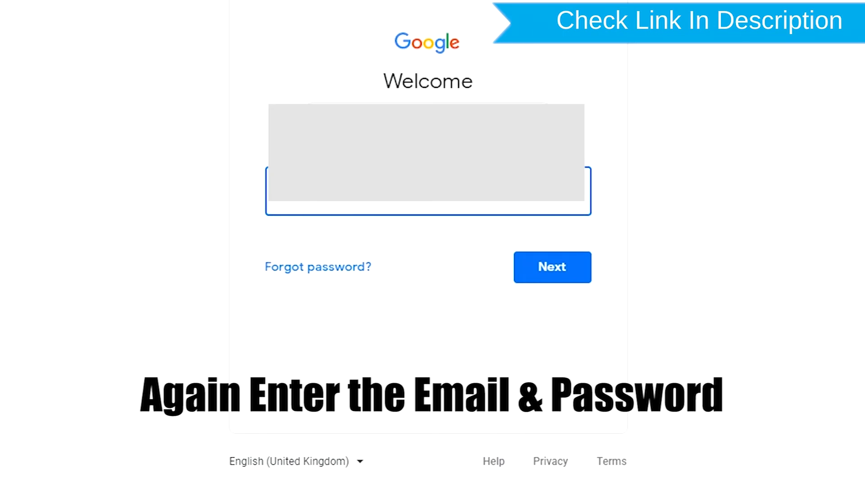
{"action": "left_click", "coordinate": [551, 268]}
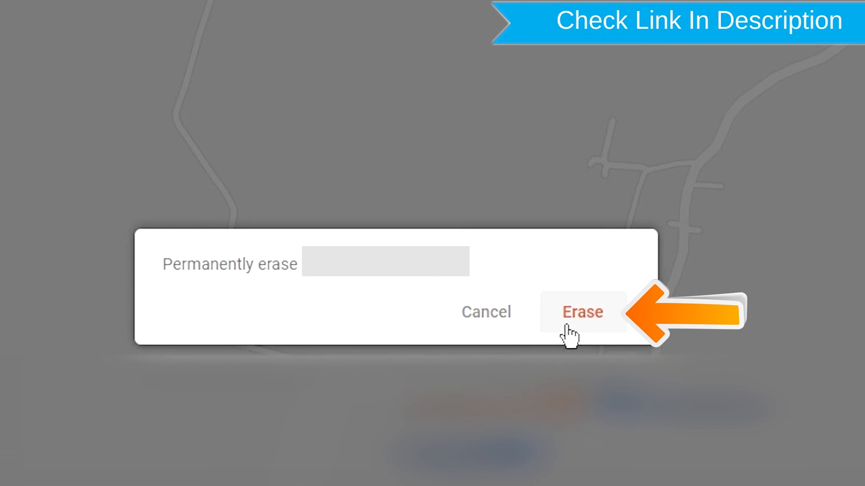
{"action": "left_click", "coordinate": [582, 312]}
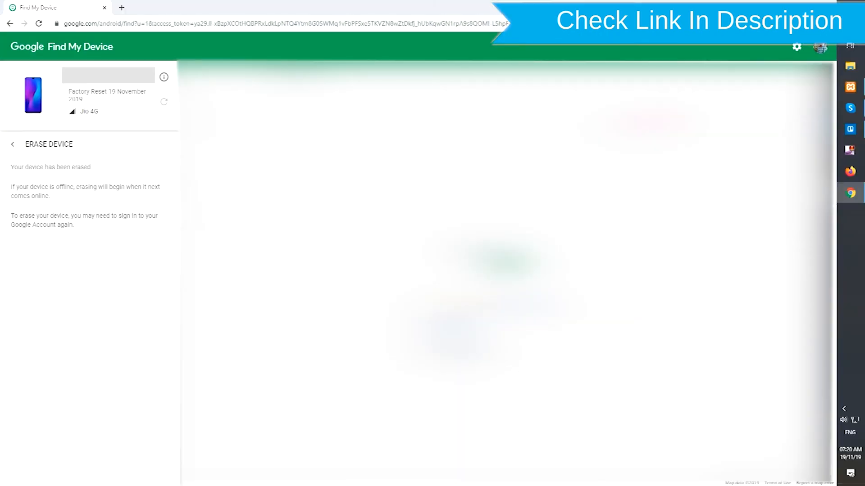